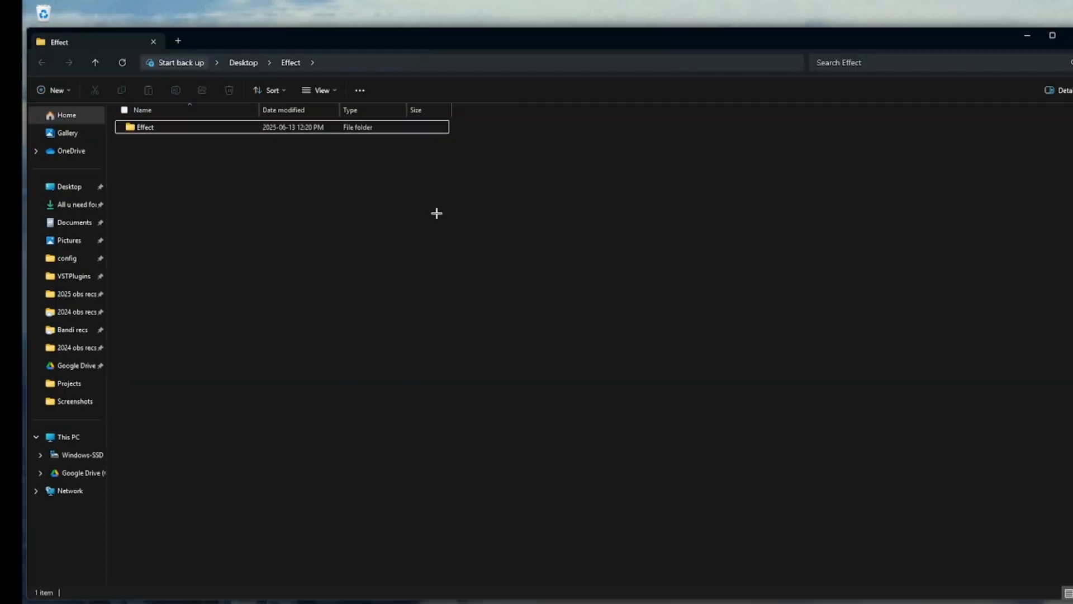
Open the inner Effect folder, add a VST plugin filter, and start browsing for its file
double_click(145, 127)
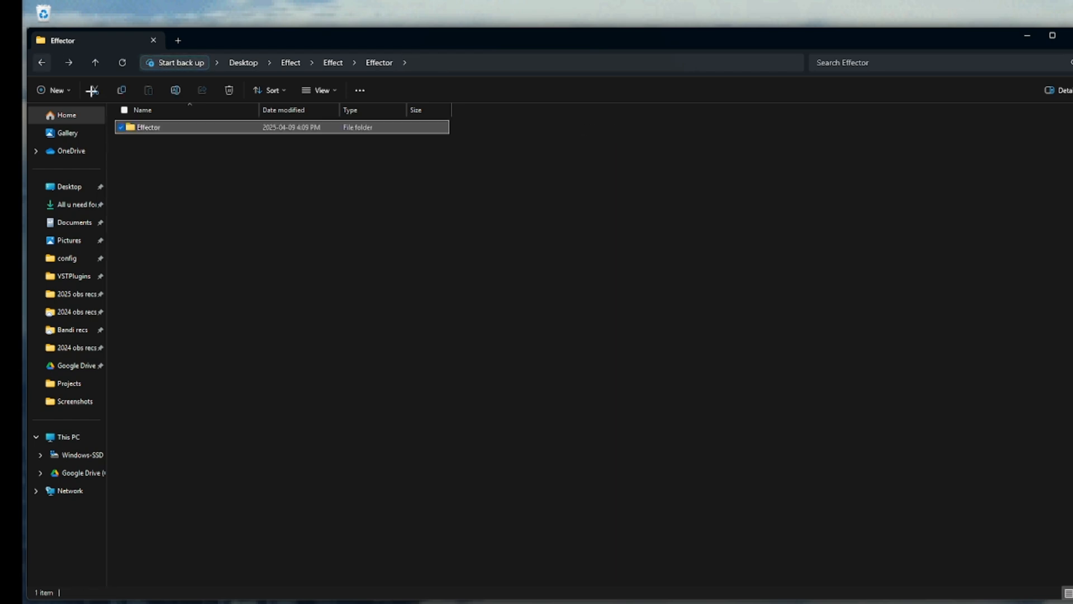
click(332, 62)
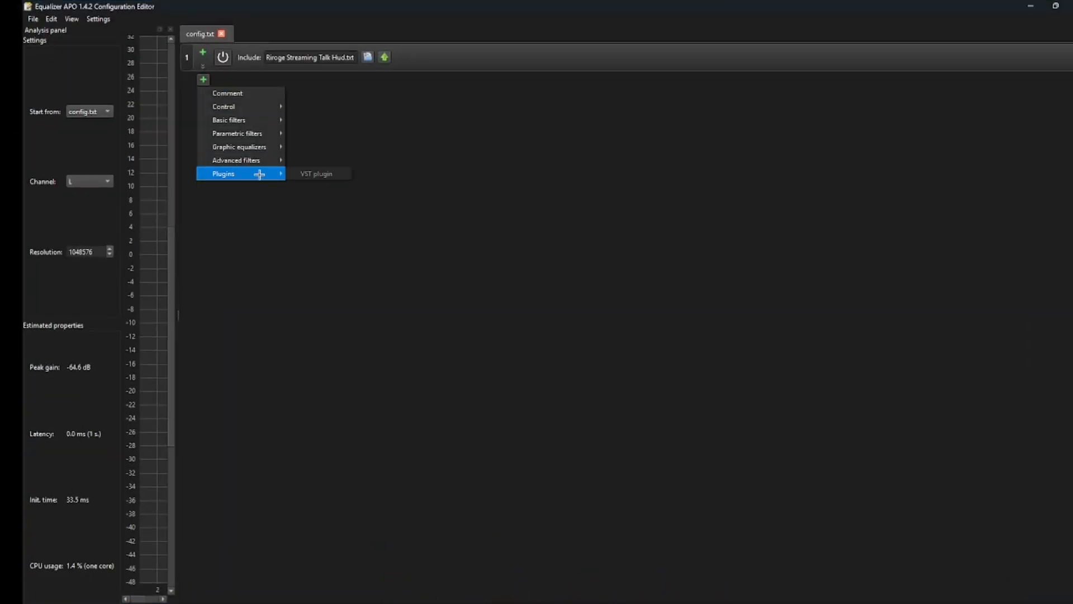
click(315, 174)
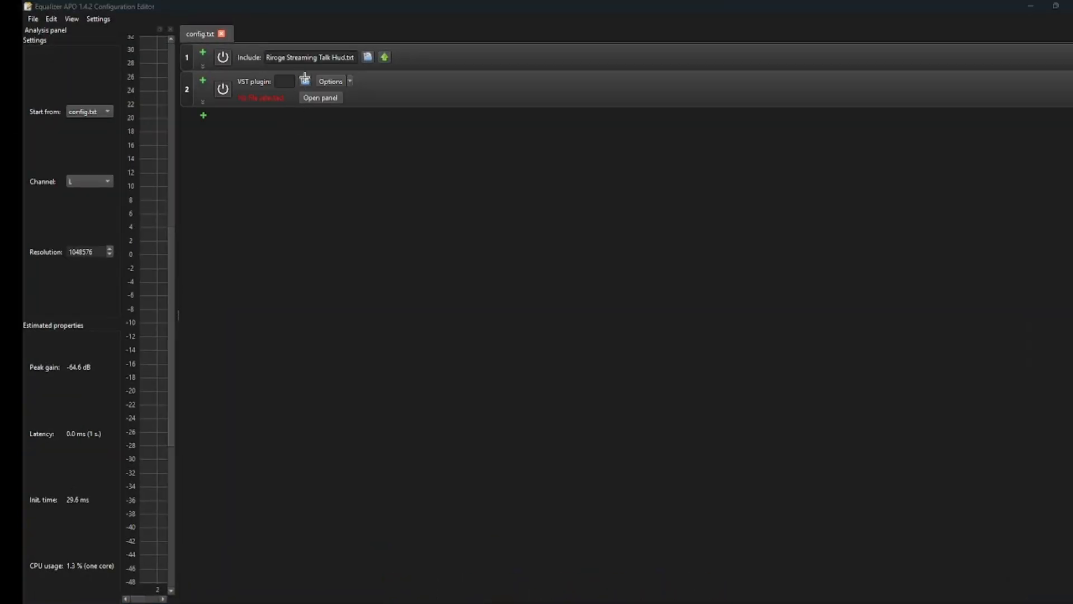
click(304, 80)
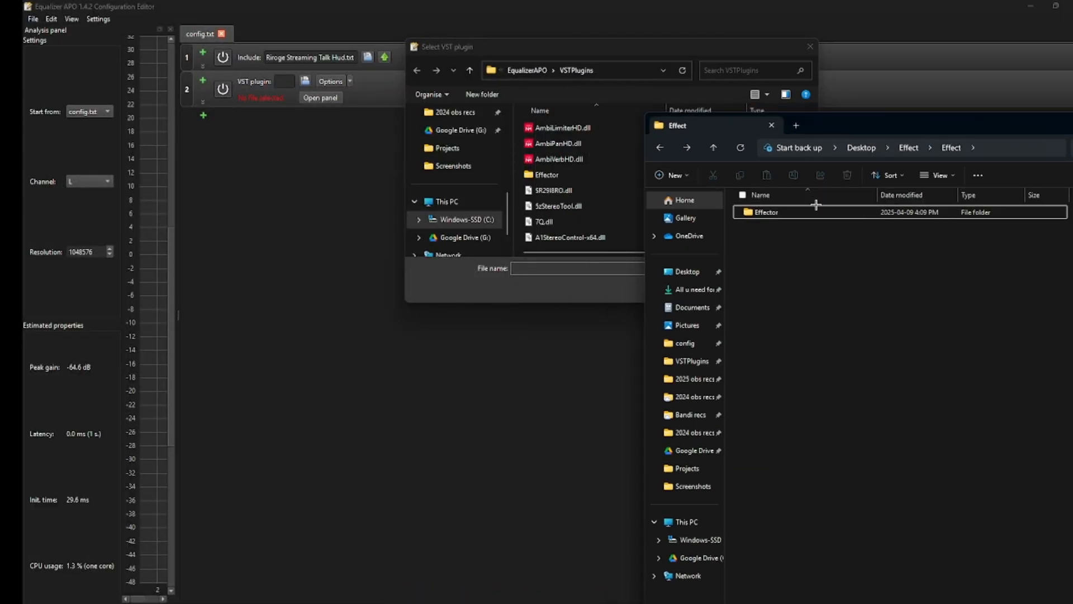
Drag the Effector folder into VSTPlugins and navigate the picker to Effector_x64.dll
drag(763, 211, 560, 182)
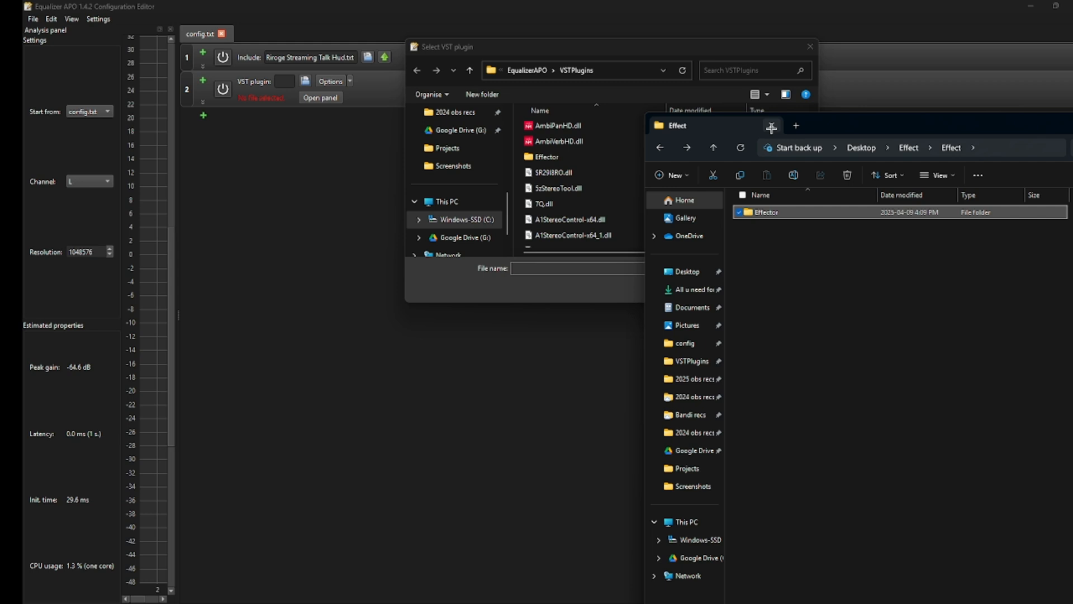
double_click(546, 156)
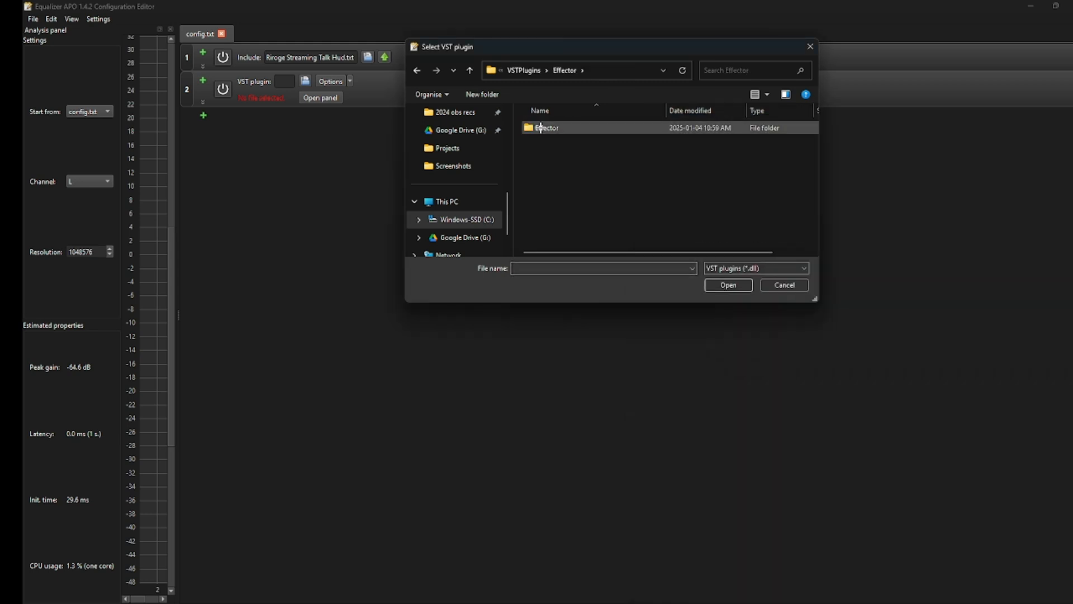
double_click(546, 127)
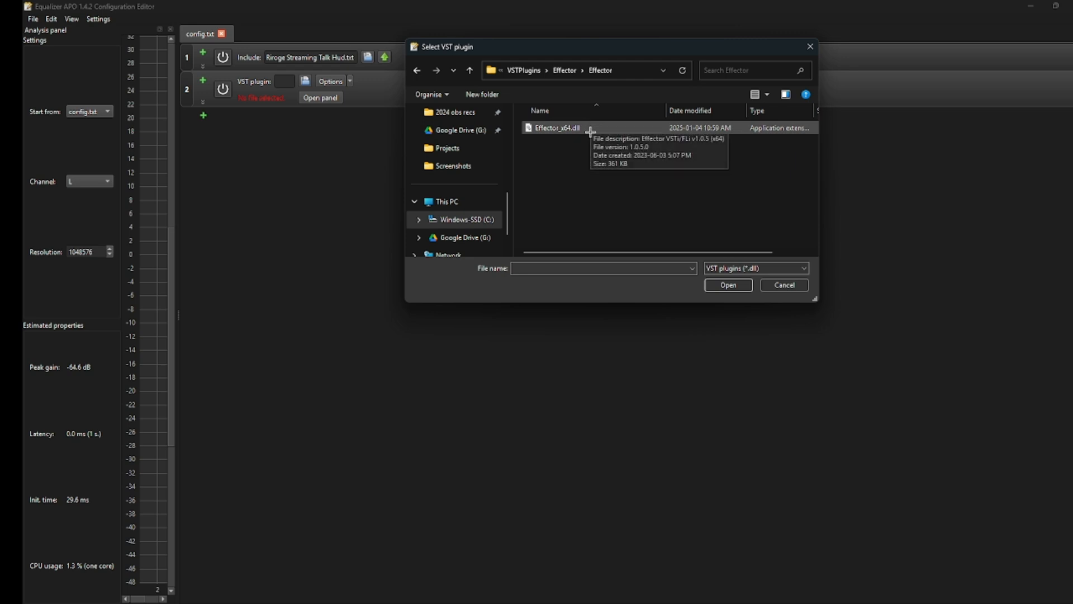
mouse_move(577, 127)
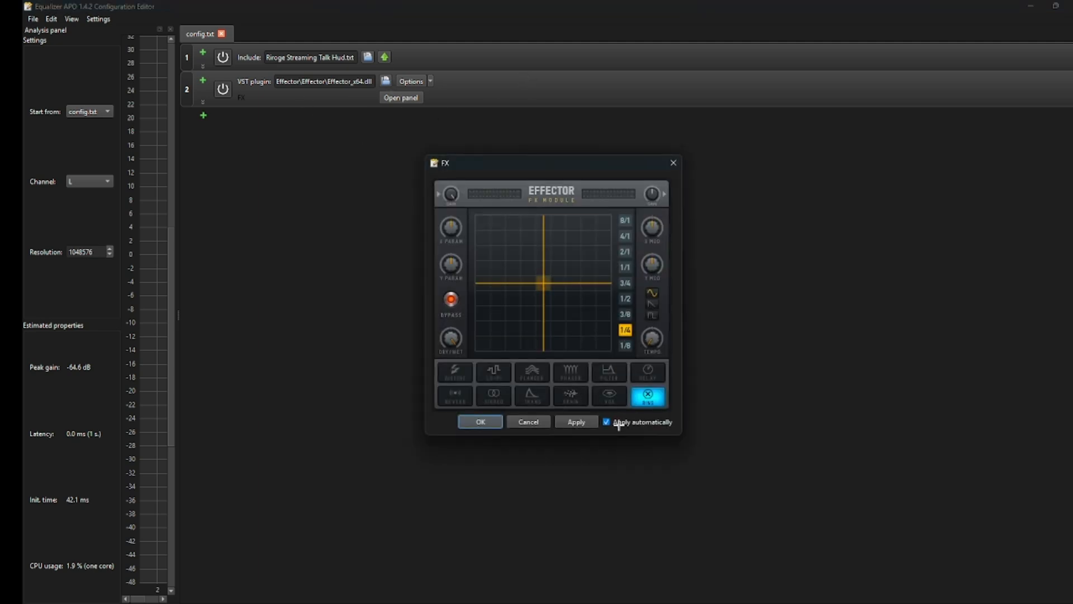
Try Effector's VOX and STEREO modes and push the XY pad toward the top-right
click(609, 395)
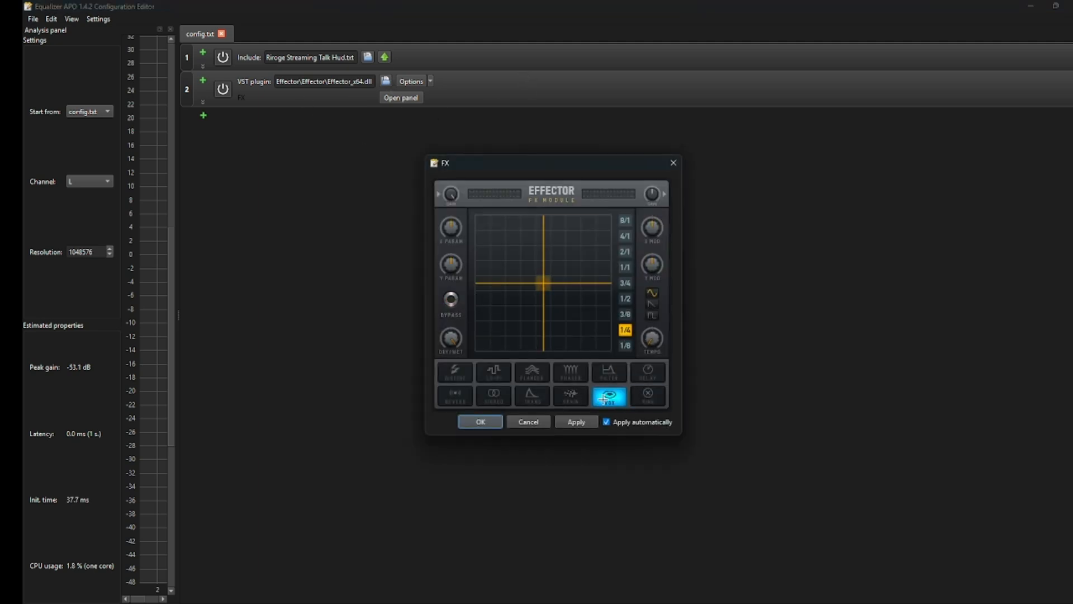
click(494, 396)
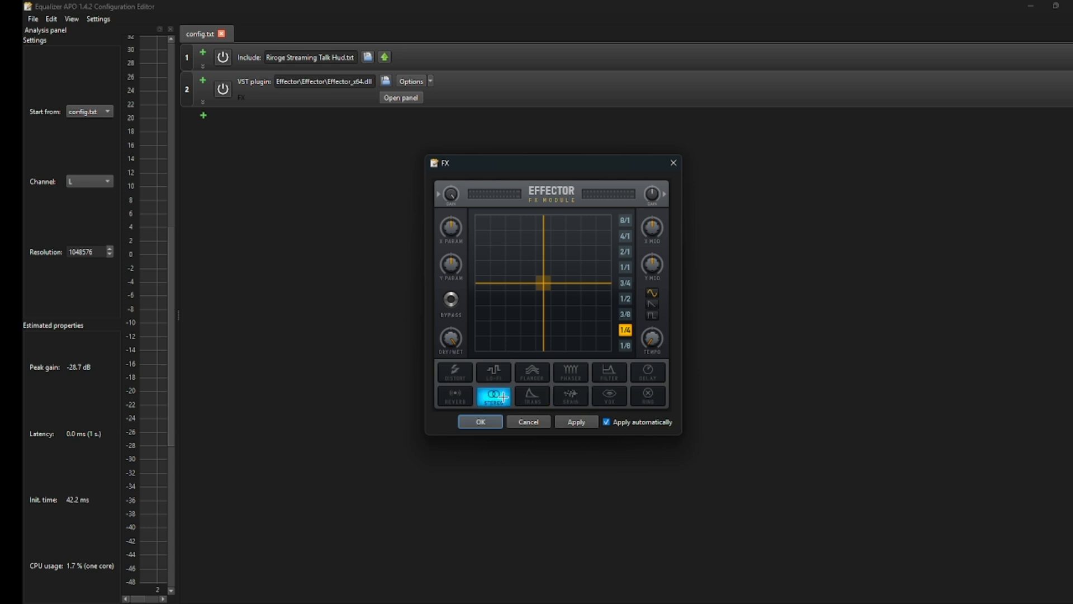
drag(548, 282, 612, 289)
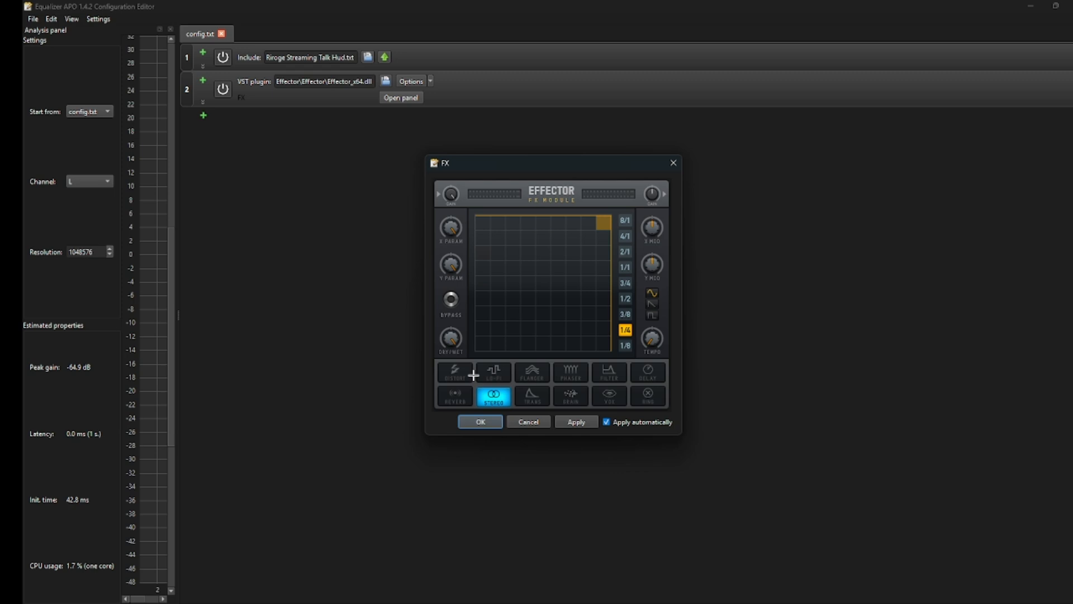
Try DISTORT, REVERSE, DELAY and FILTER modes, then close the FX panel and editor
click(454, 372)
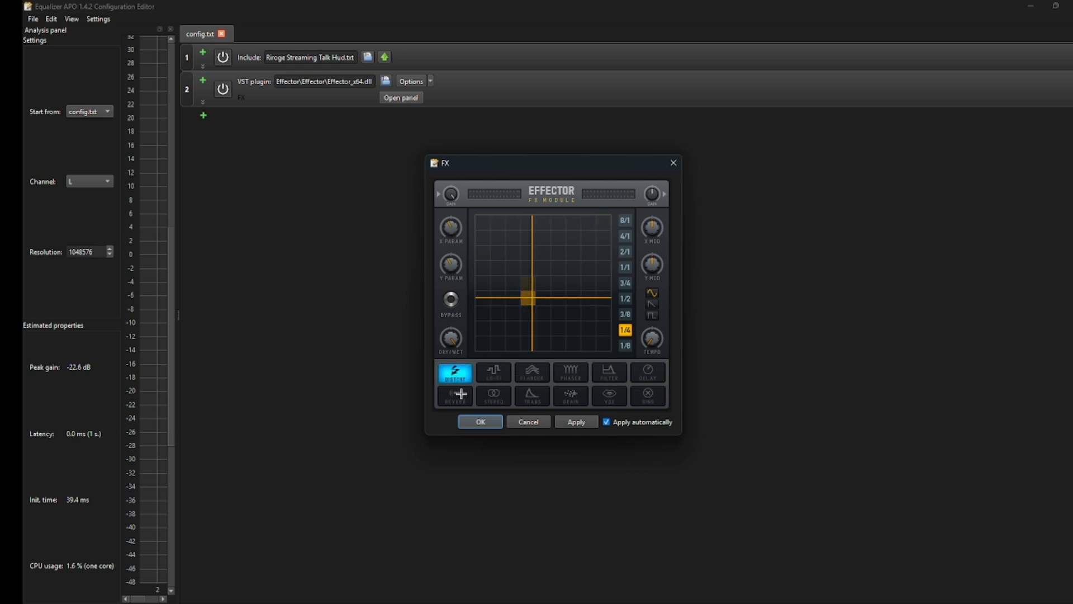
click(454, 397)
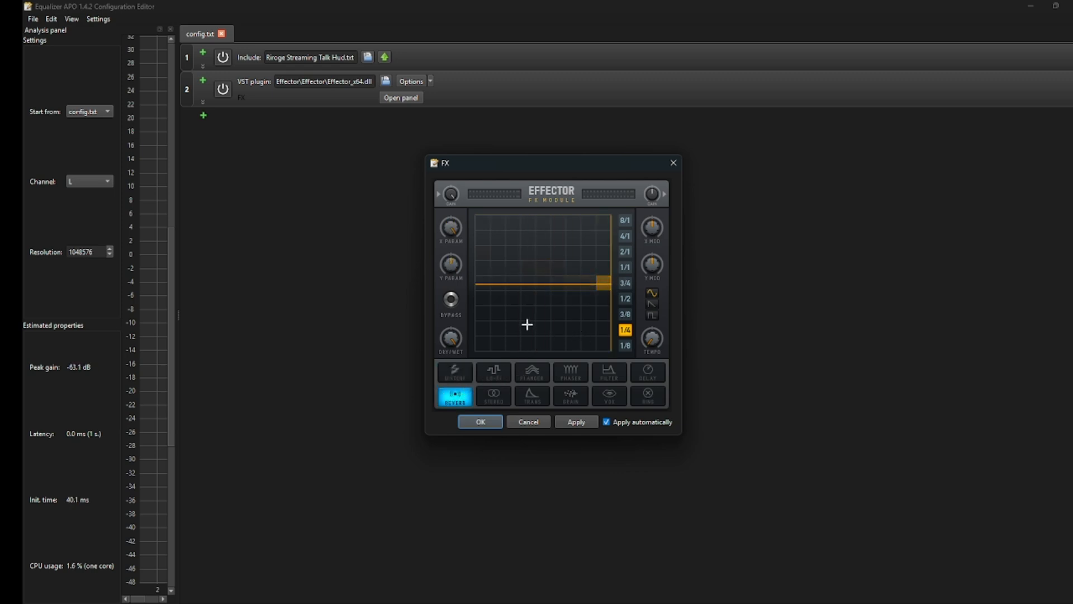
click(646, 372)
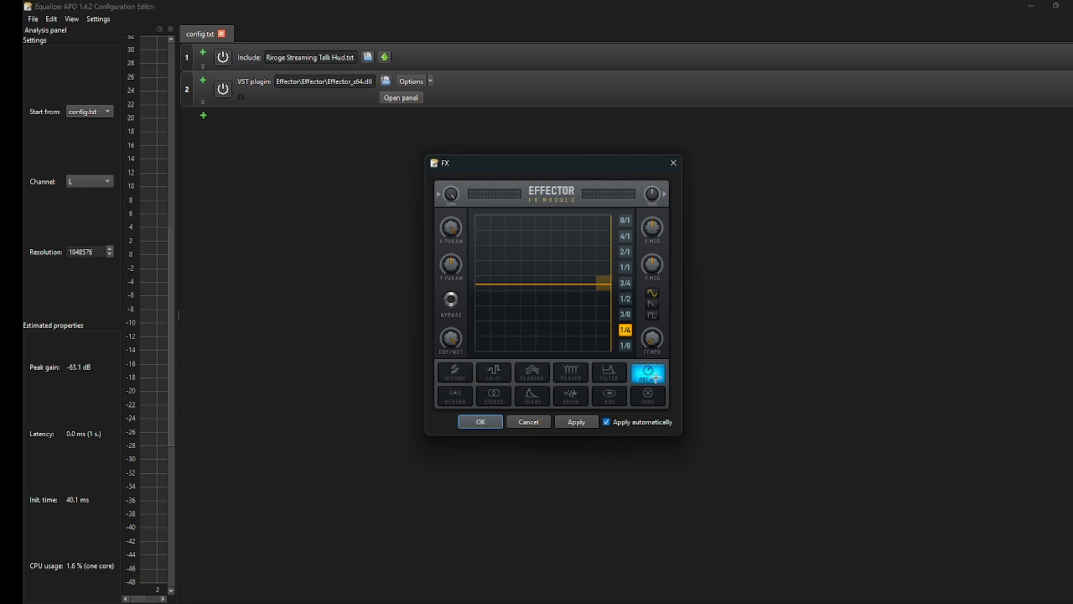
click(608, 373)
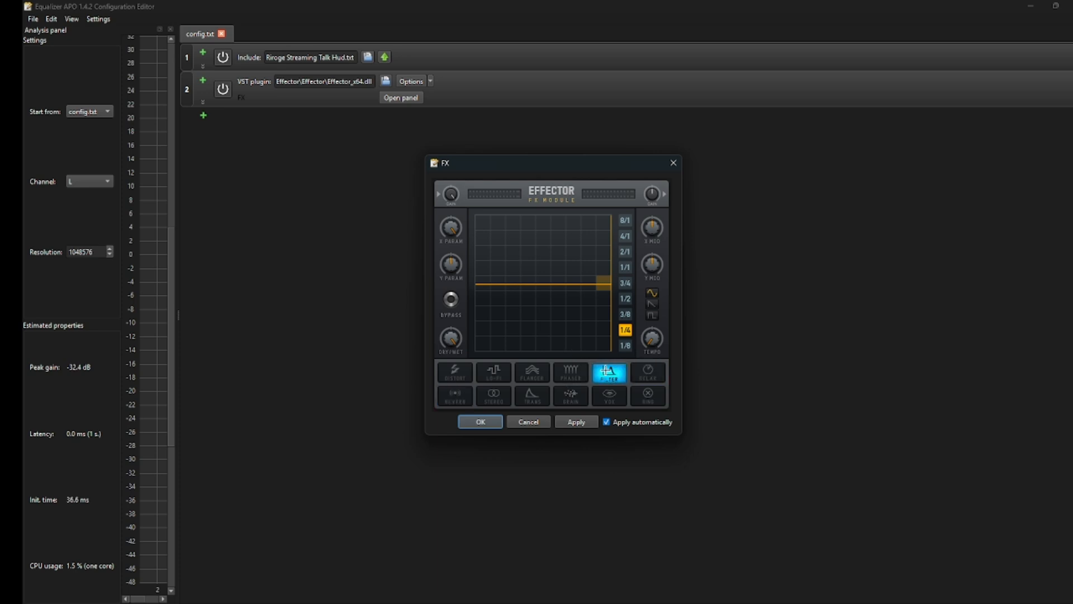
click(570, 373)
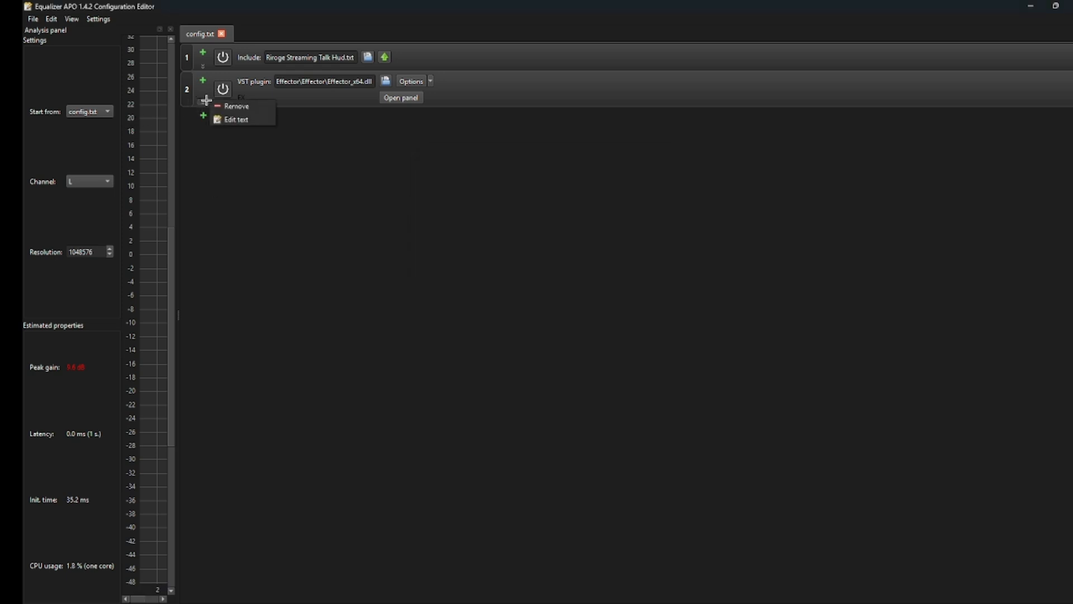
click(237, 106)
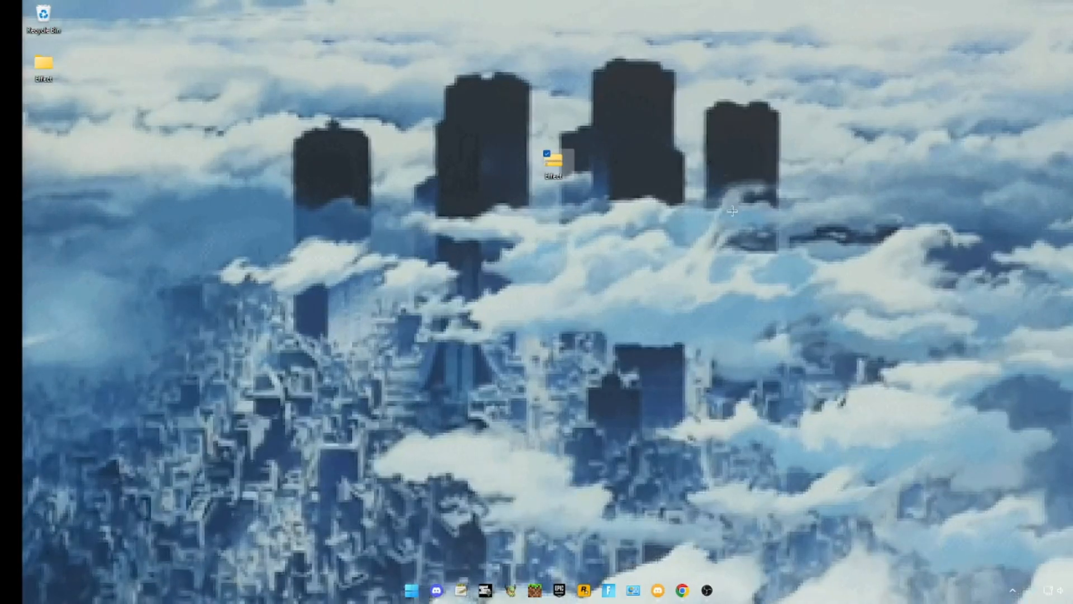
Open the desktop's Effect folder in File Explorer to reveal the Effector folder
double_click(556, 165)
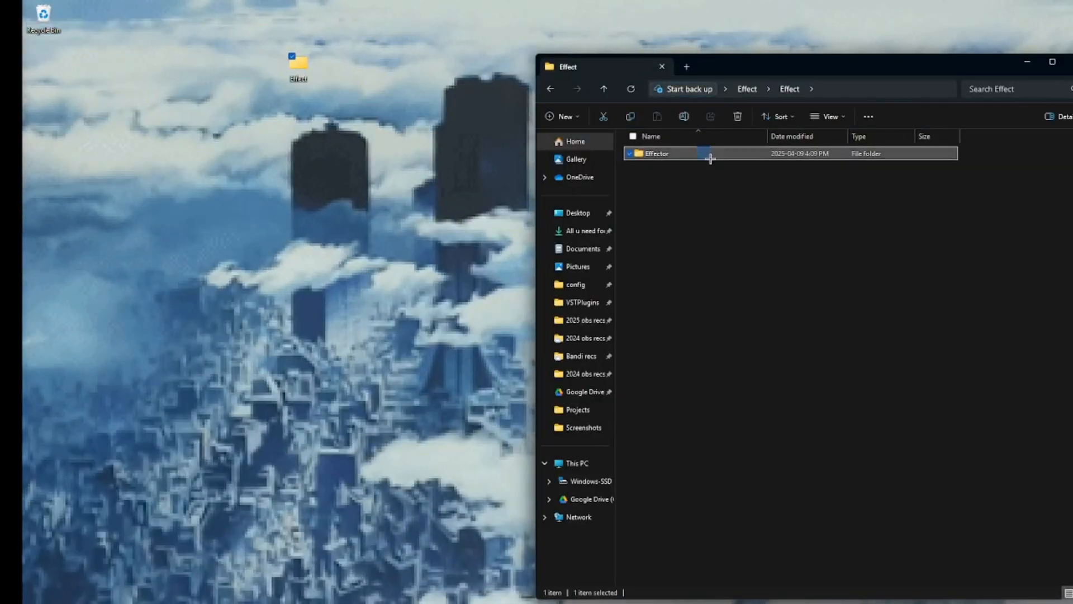